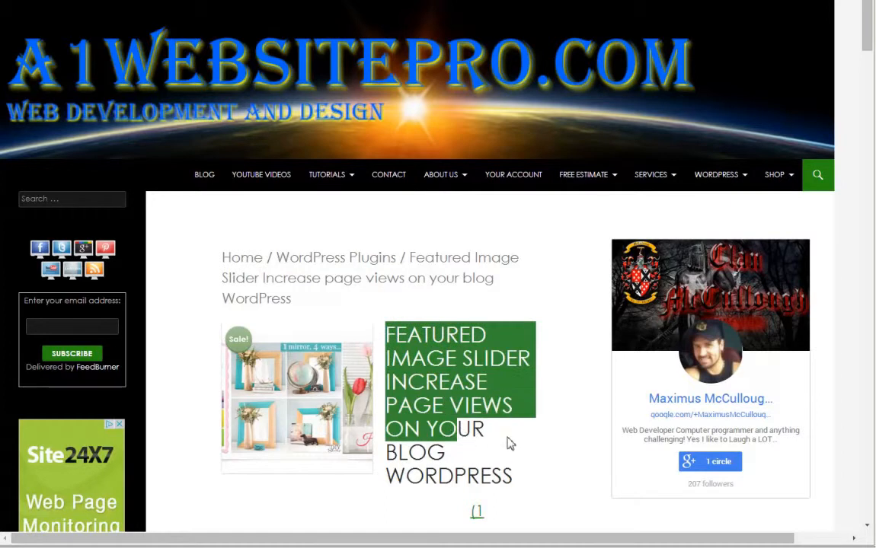
Read through the plugin page, highlighting the note about regenerating square images.
scroll("down", 3)
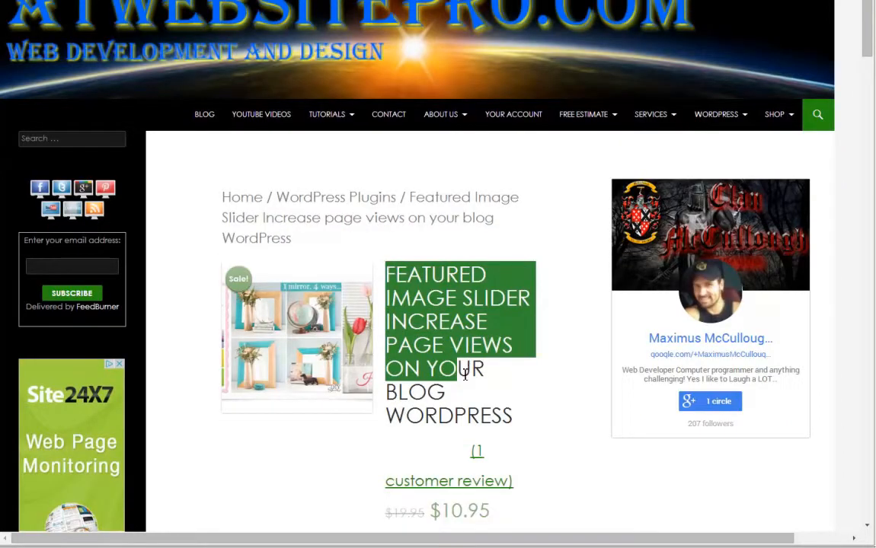
mouse_move(490, 405)
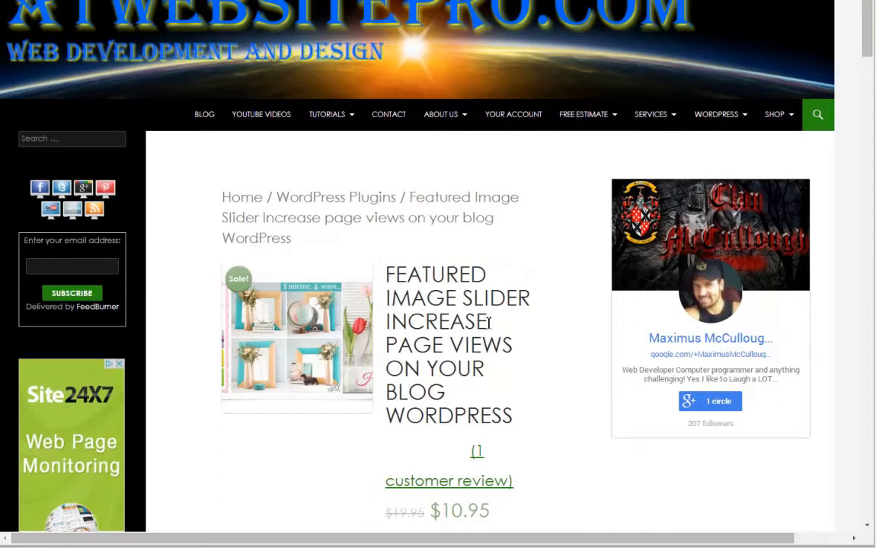
scroll("down", 3)
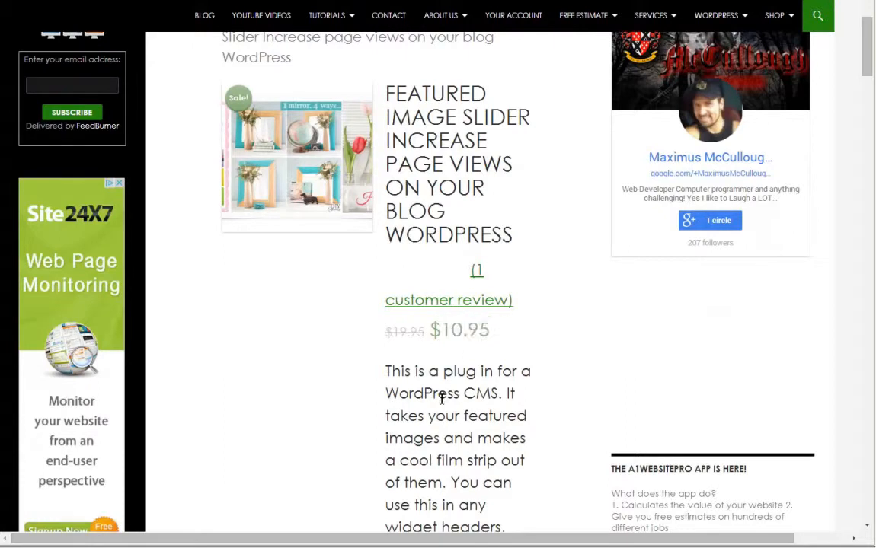
scroll("down", 3)
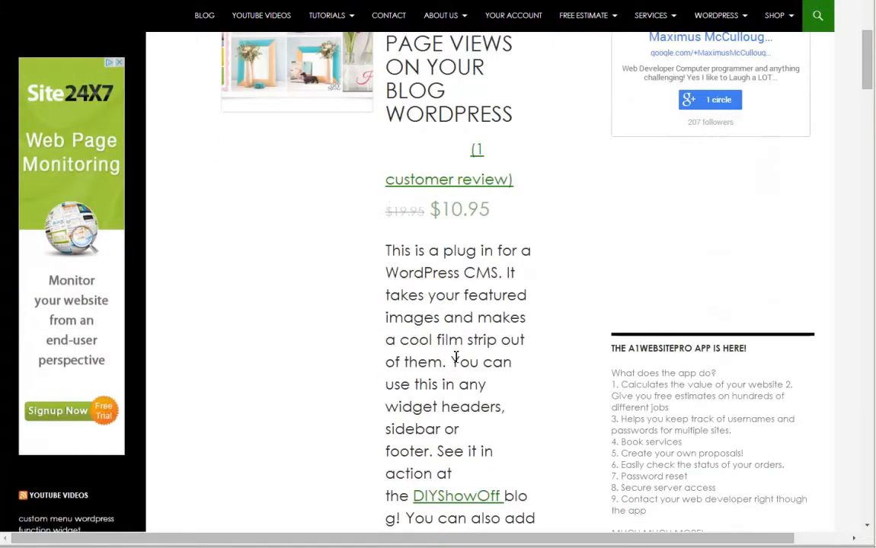
scroll("down", 3)
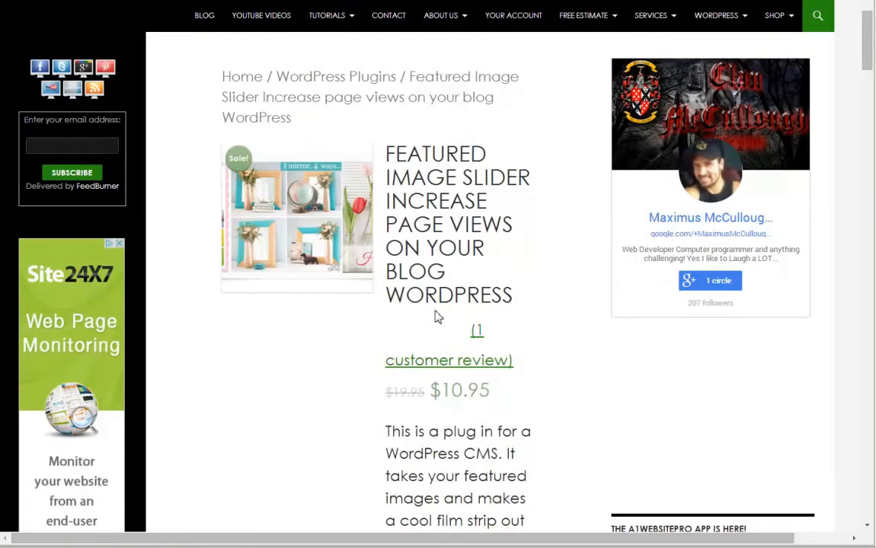
scroll("down", 3)
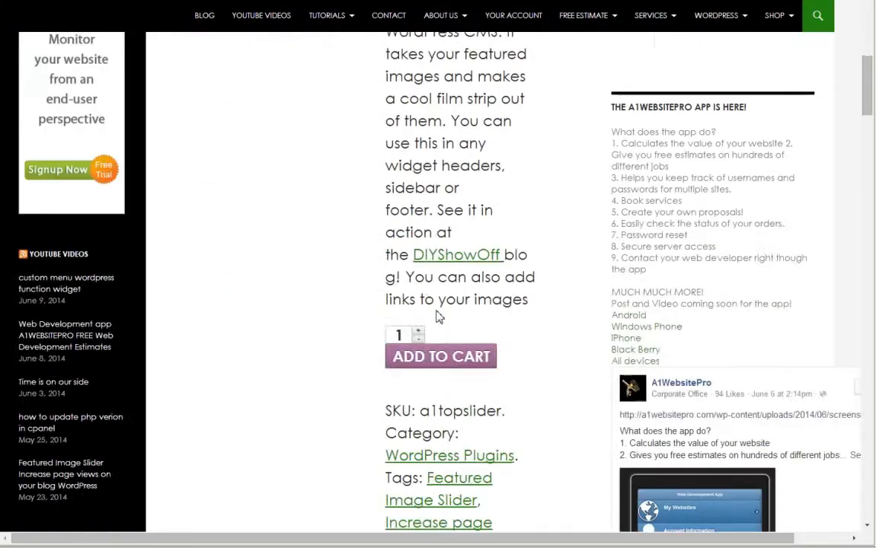
scroll("down", 3)
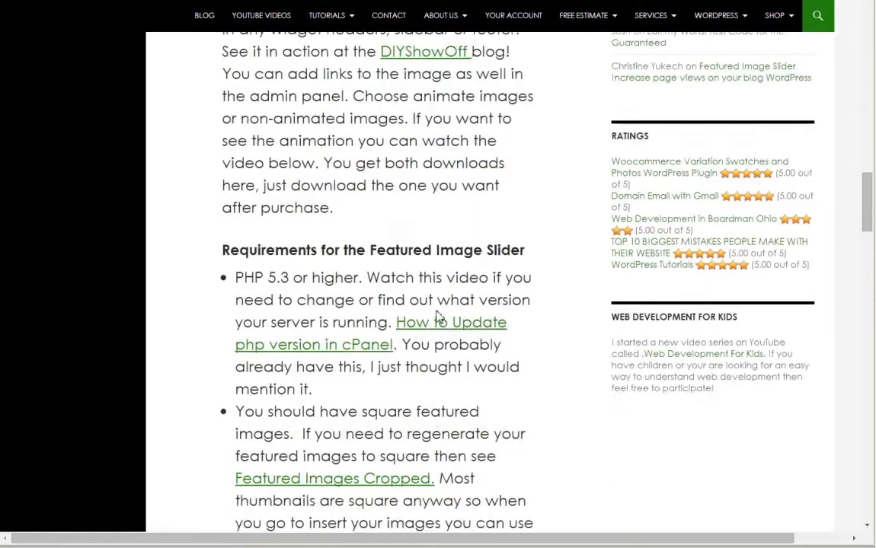
scroll("down", 3)
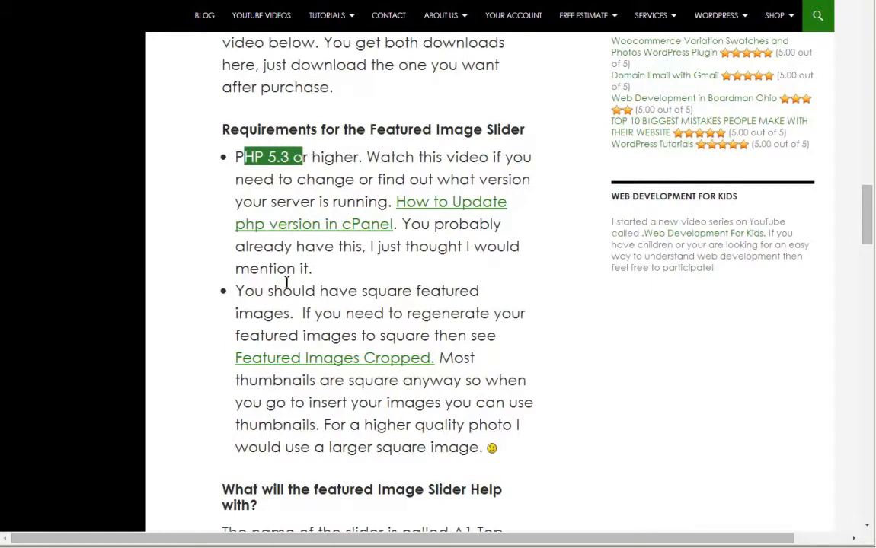
mouse_move(253, 295)
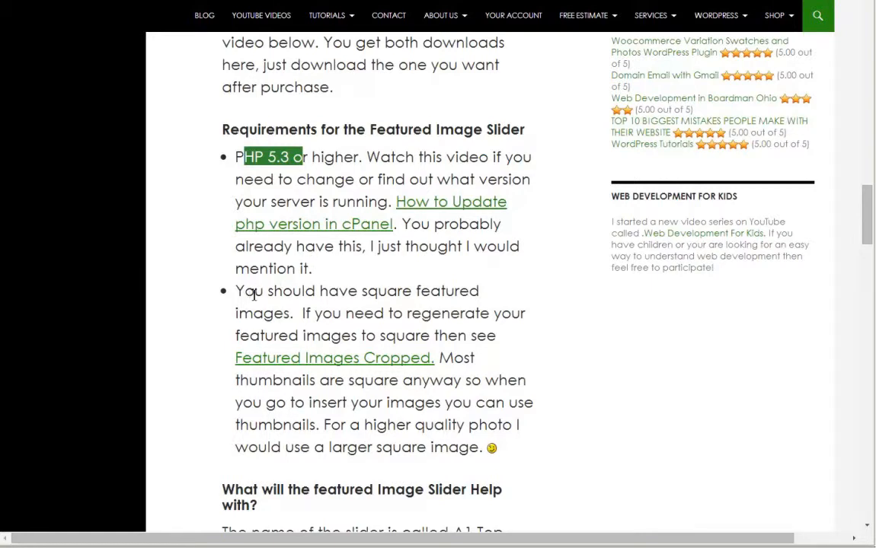
mouse_move(317, 323)
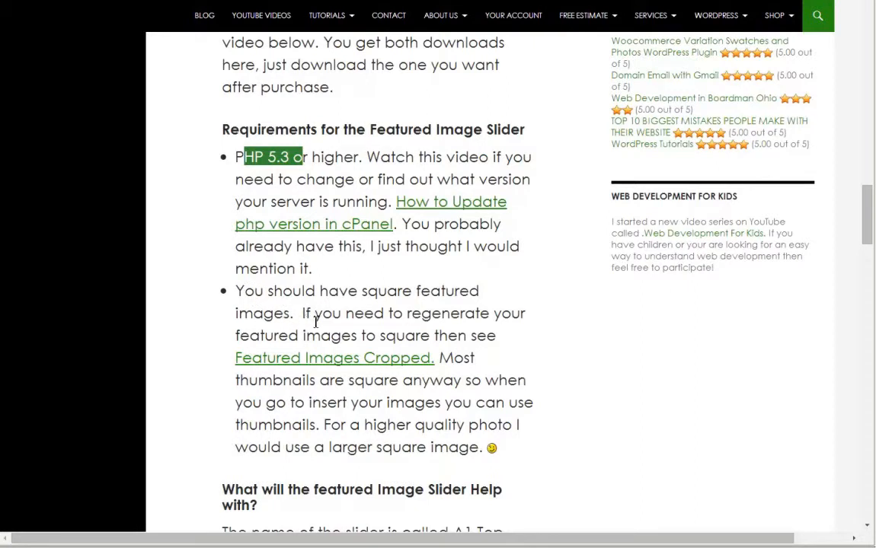
left_click_drag(303, 313, 423, 335)
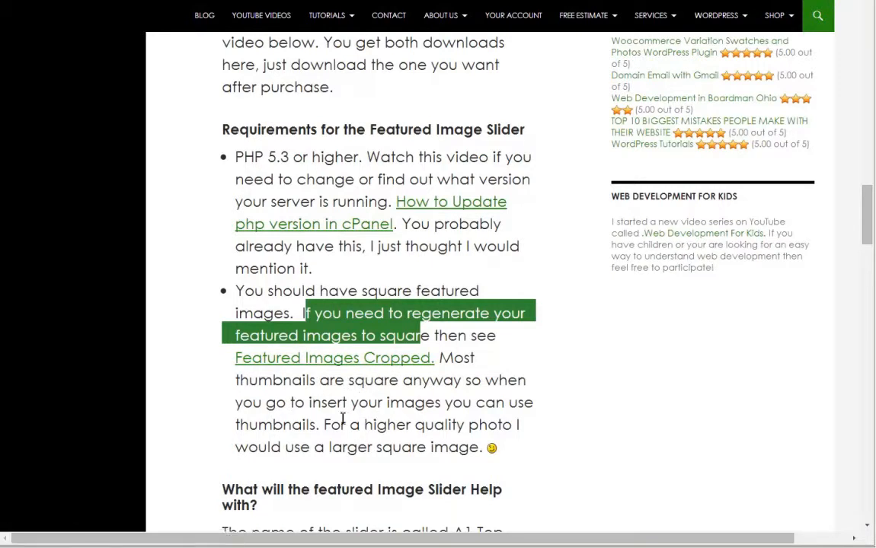
mouse_move(332, 402)
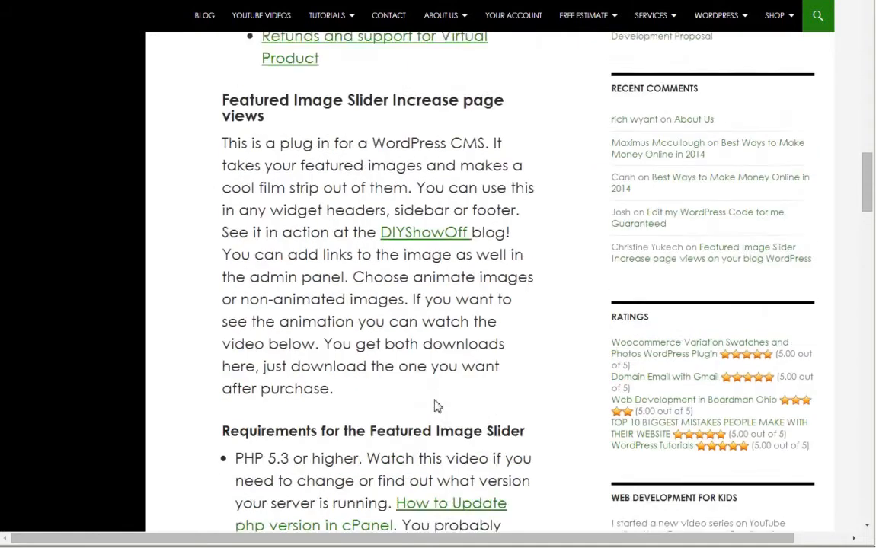
scroll("down", 3)
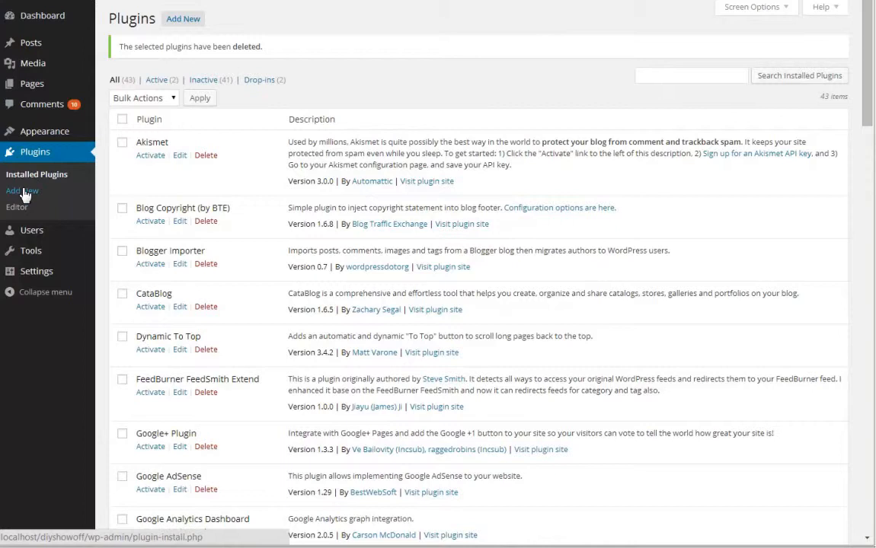
Choose a1topslider.zip for upload via Plugins > Add New > Upload.
left_click(21, 190)
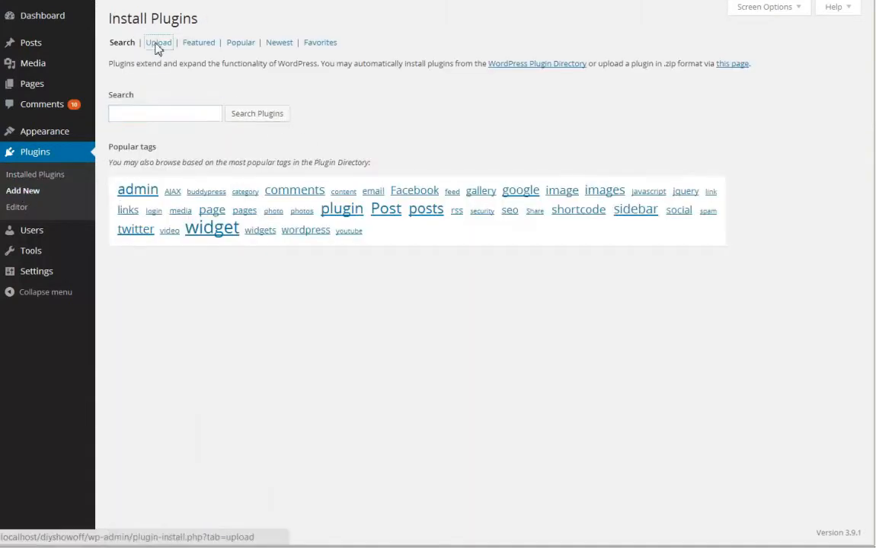
left_click(159, 43)
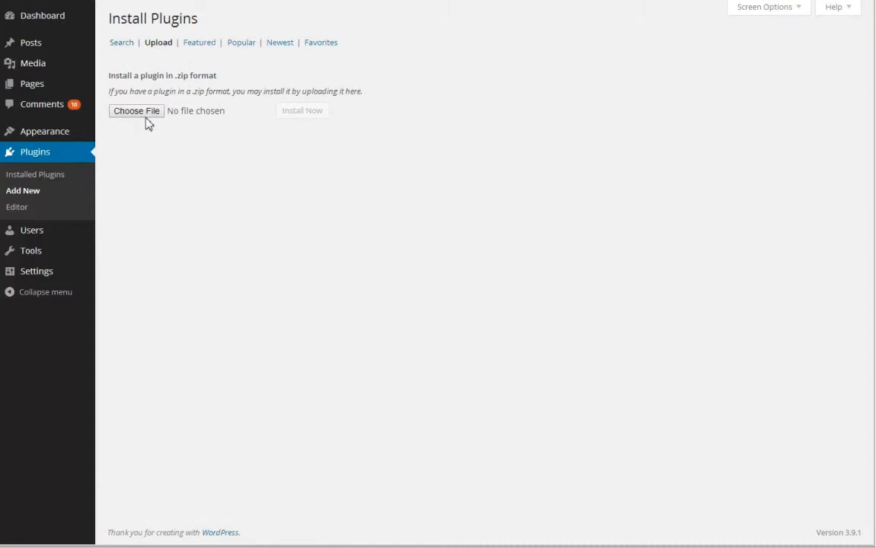
left_click(136, 109)
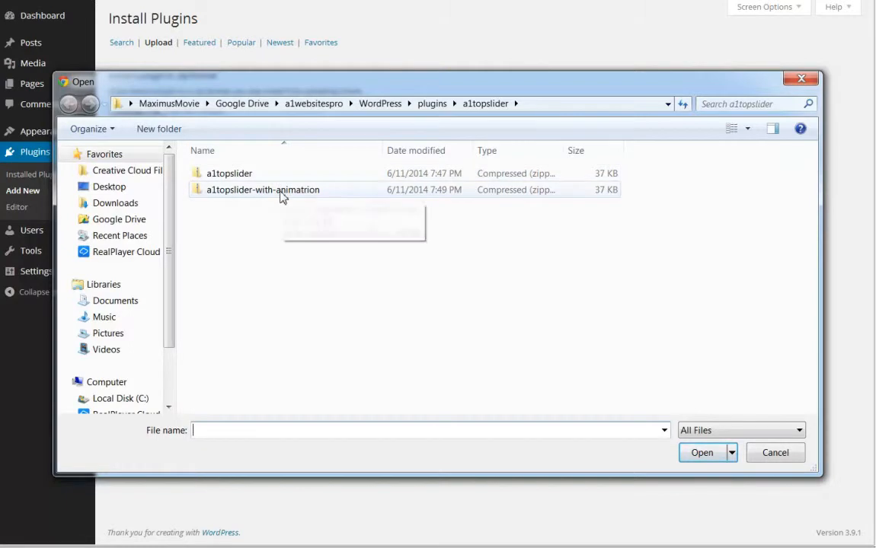
mouse_move(262, 189)
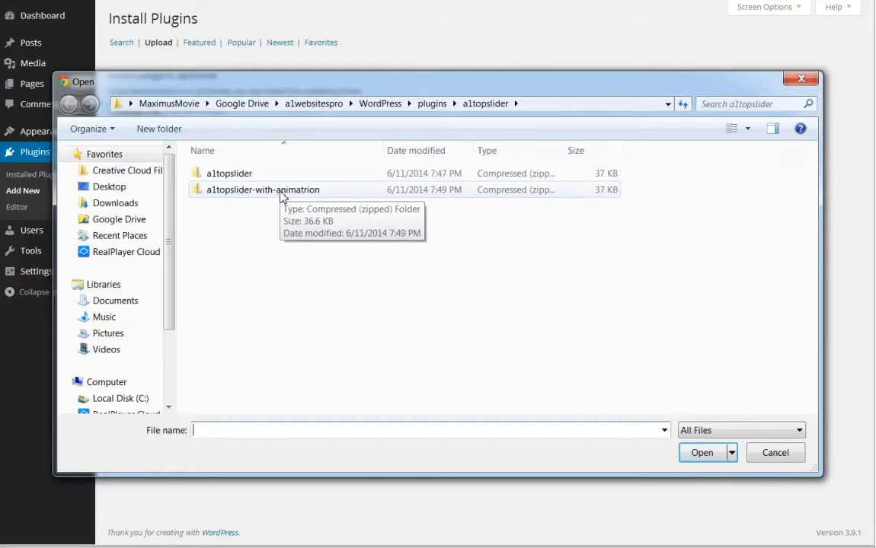
left_click(228, 174)
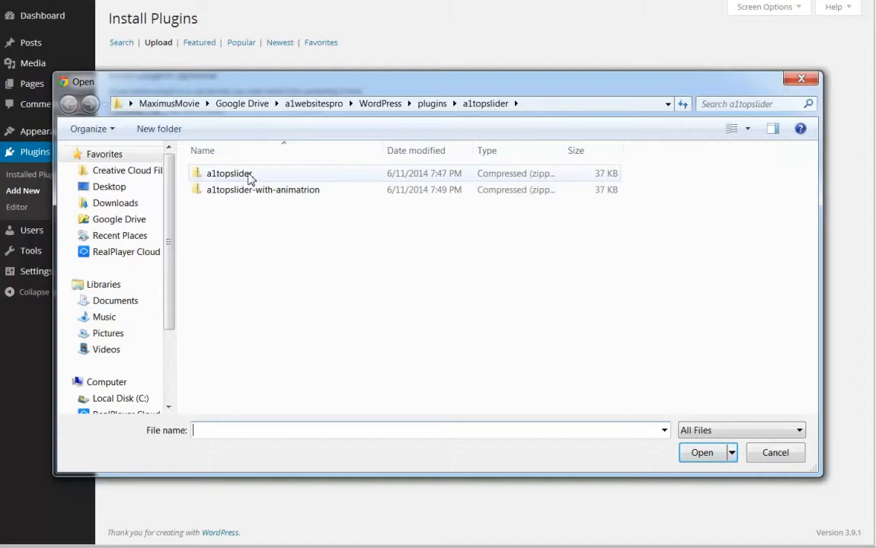
left_click(228, 174)
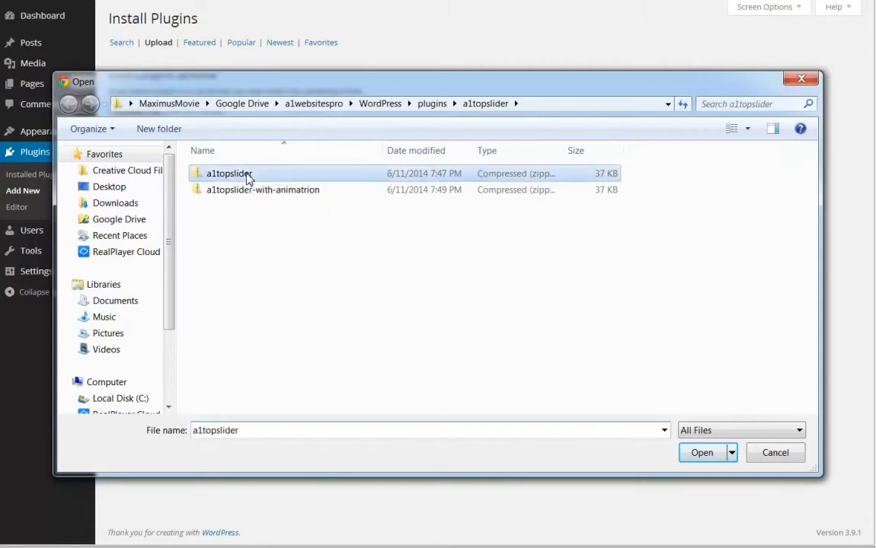
left_click(700, 452)
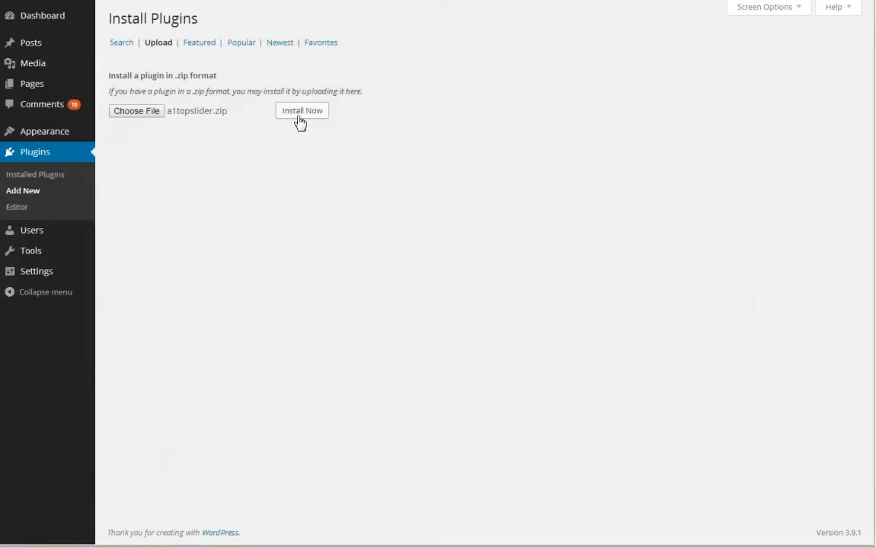
Install and activate A1 Top Slider, then land on its picture upload page.
left_click(301, 110)
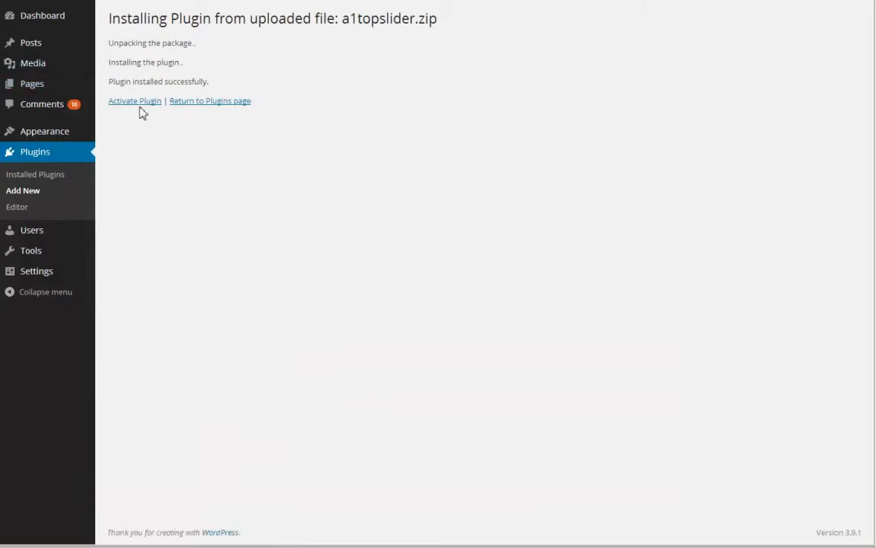
mouse_move(134, 101)
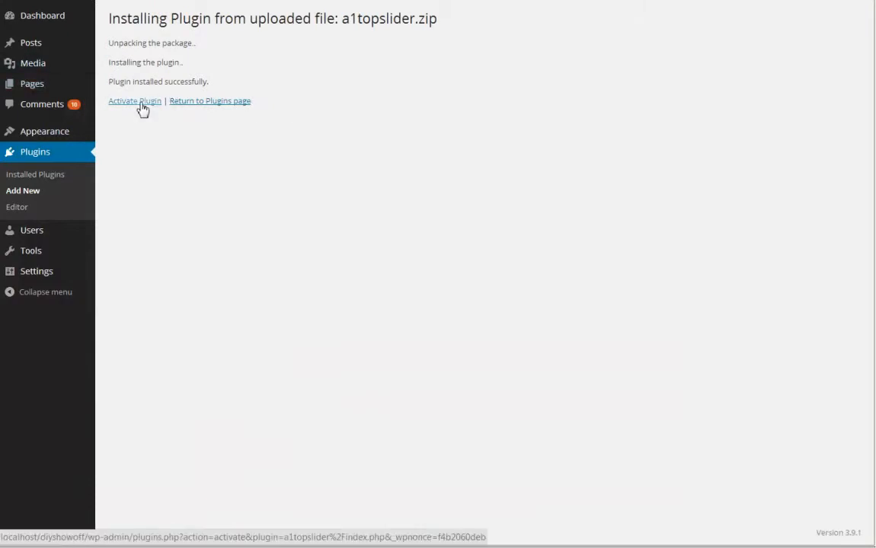
left_click(134, 101)
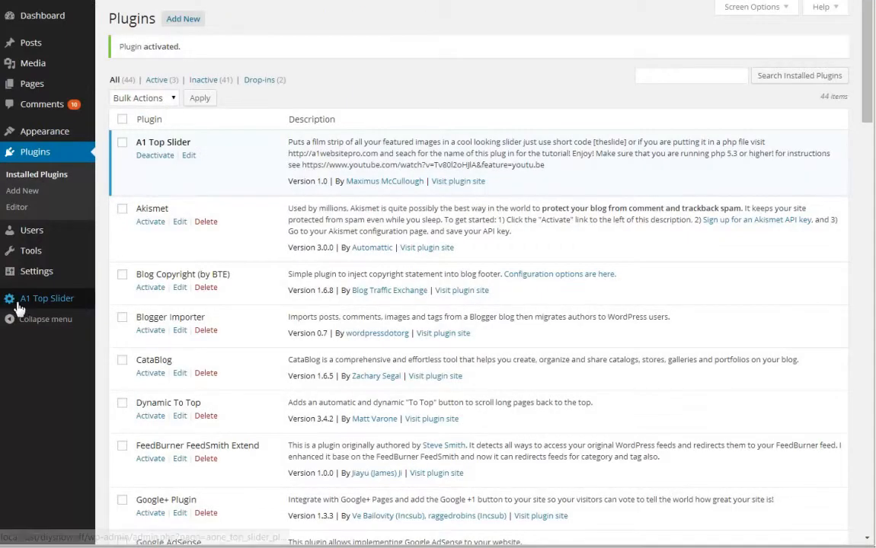
left_click(47, 297)
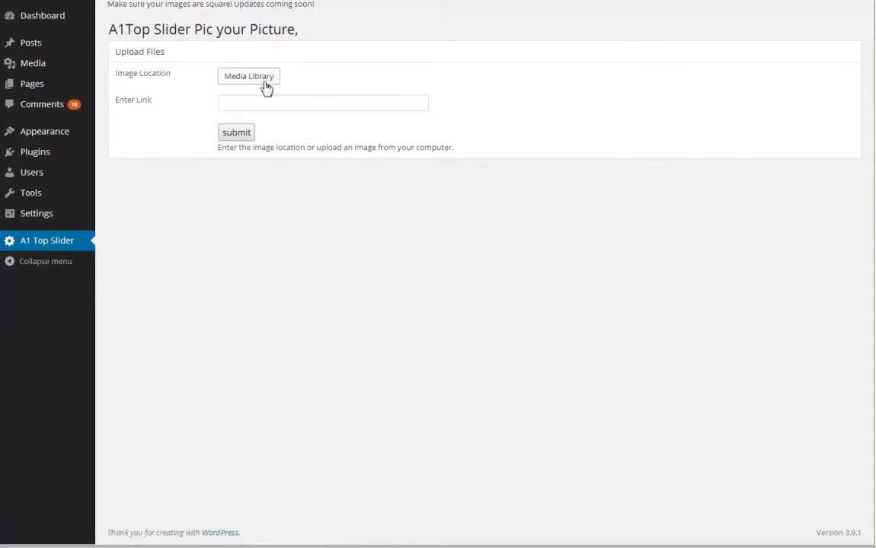
Insert the full-size book-page-wreath-150x150 image from the Media Library as the slider picture.
left_click(248, 77)
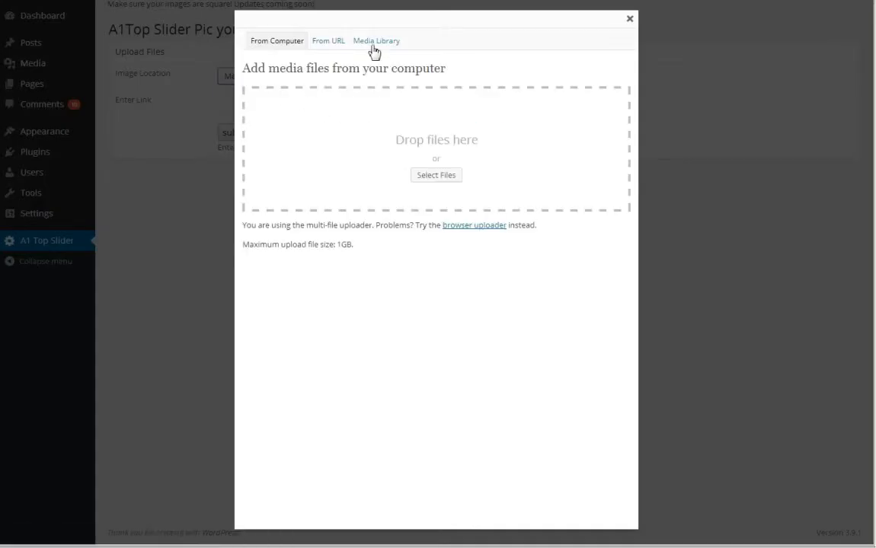
left_click(376, 40)
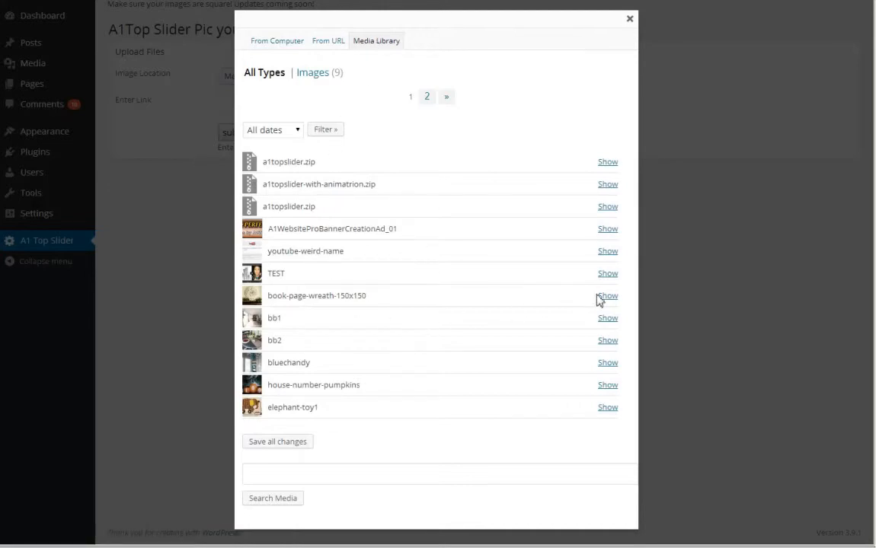
left_click(608, 296)
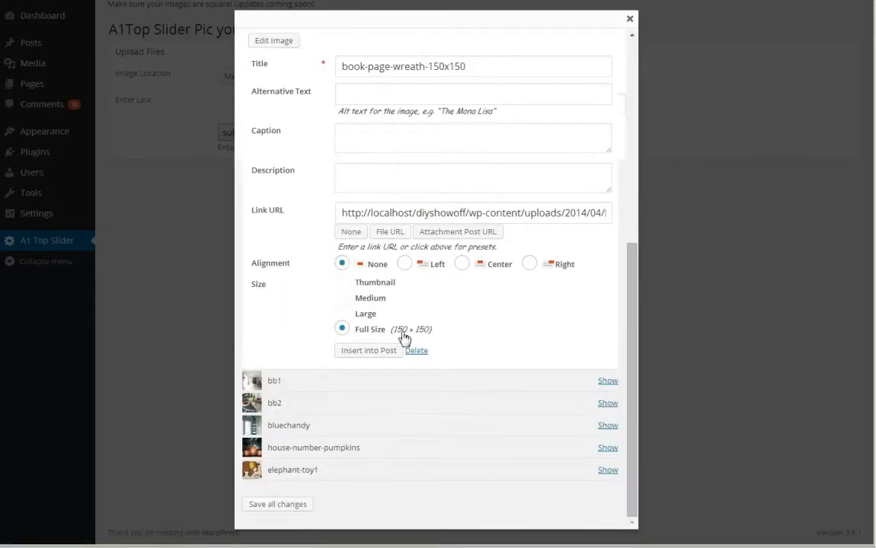
mouse_move(366, 337)
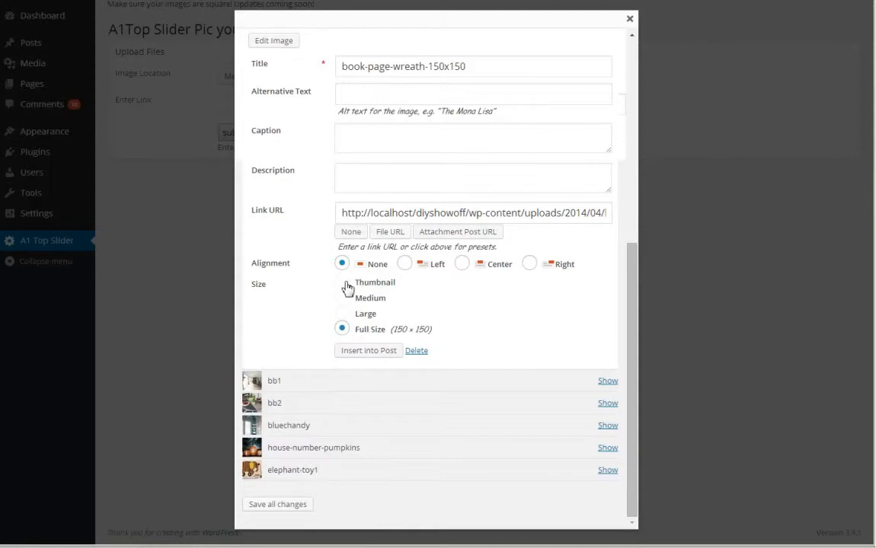
mouse_move(373, 292)
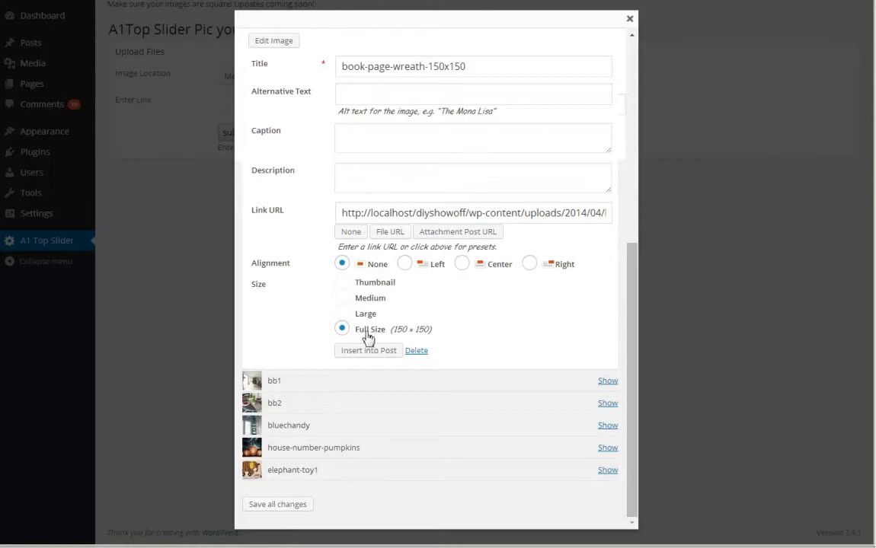
mouse_move(428, 339)
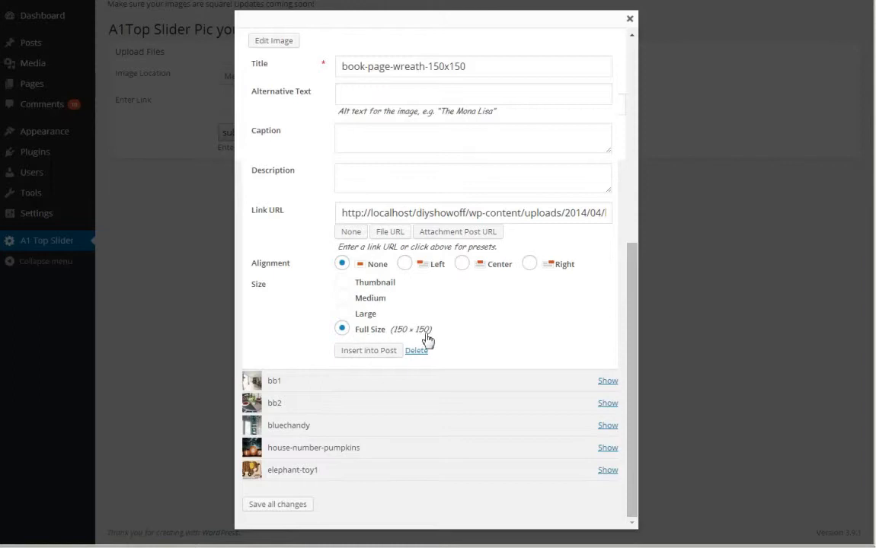
left_click(630, 19)
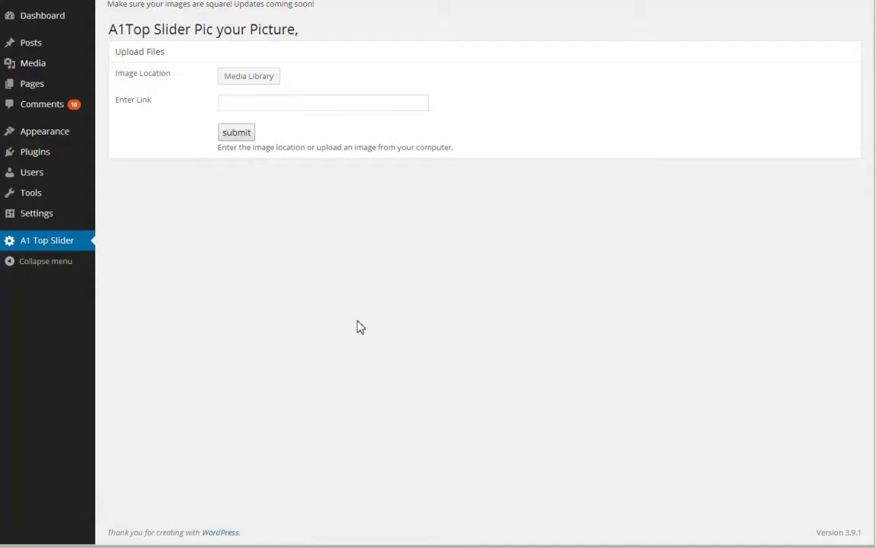
left_click(323, 102)
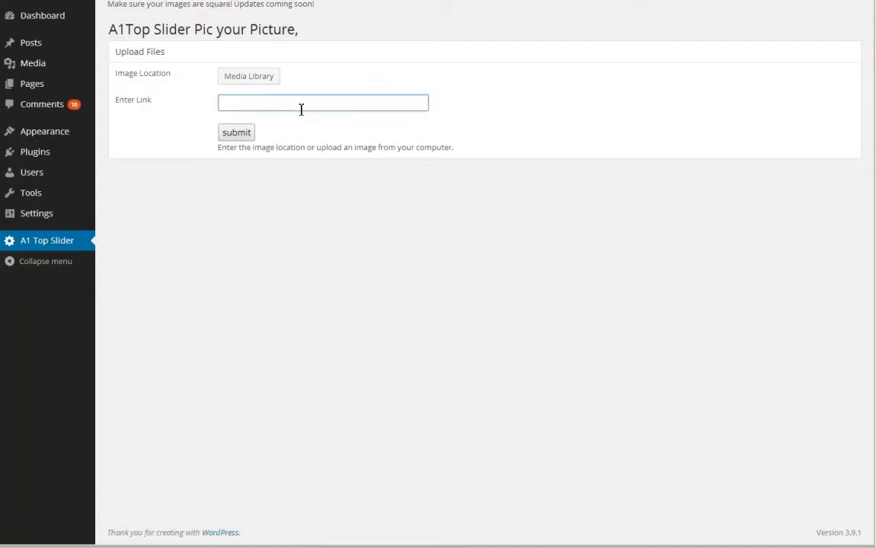
type("http://a1websi")
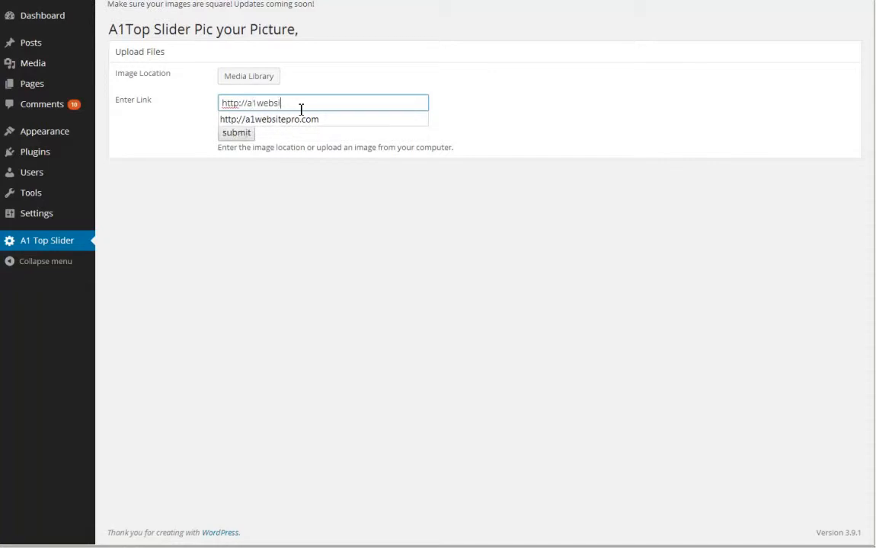
left_click(268, 119)
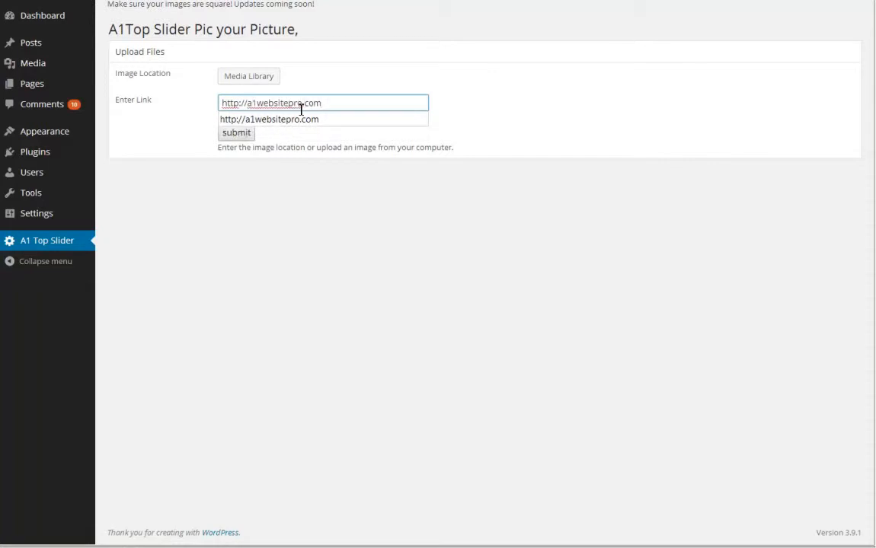
left_click(236, 133)
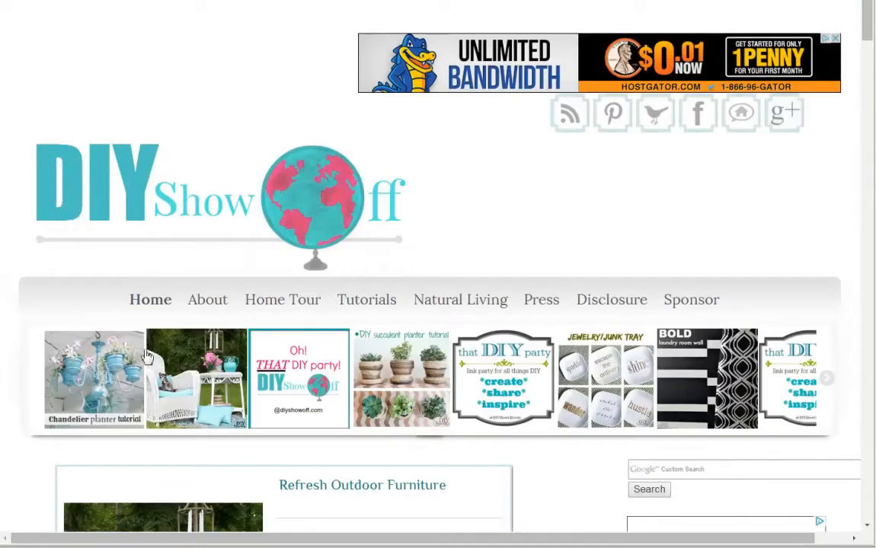
scroll("down", 3)
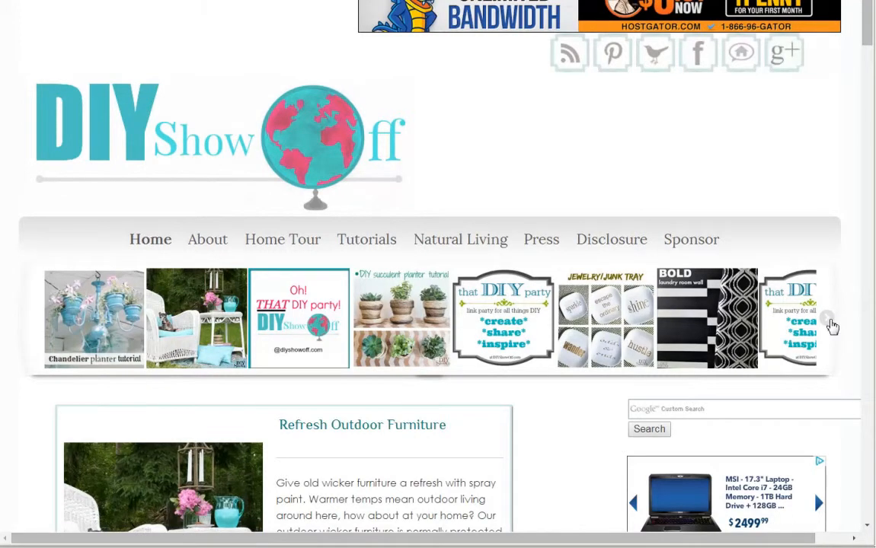
left_click(826, 323)
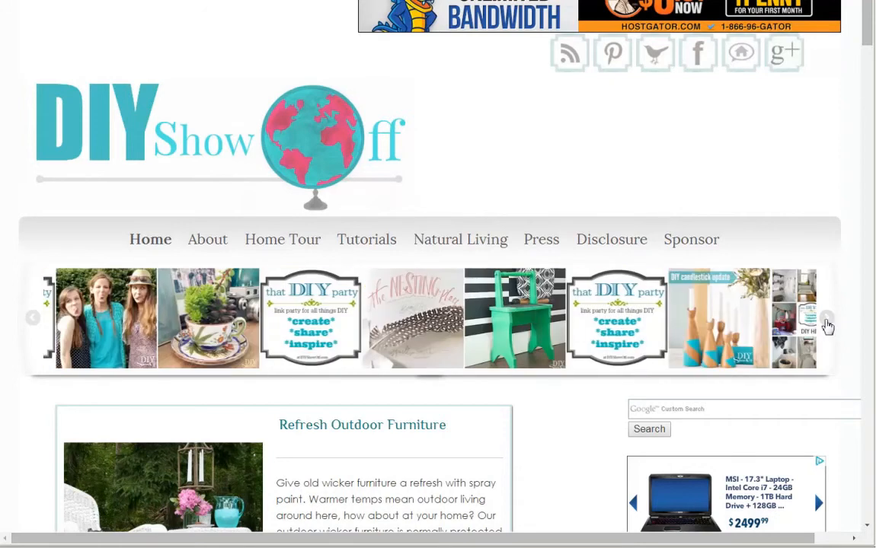
left_click(827, 318)
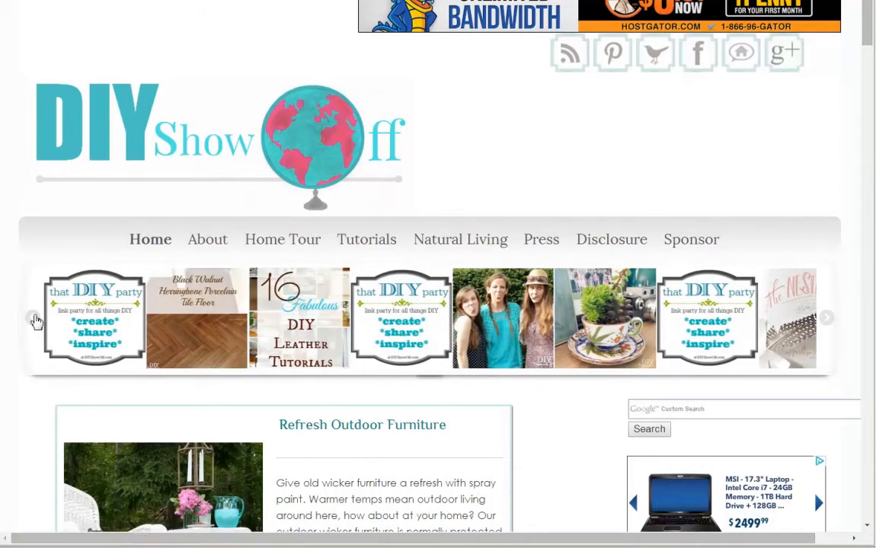
left_click(33, 318)
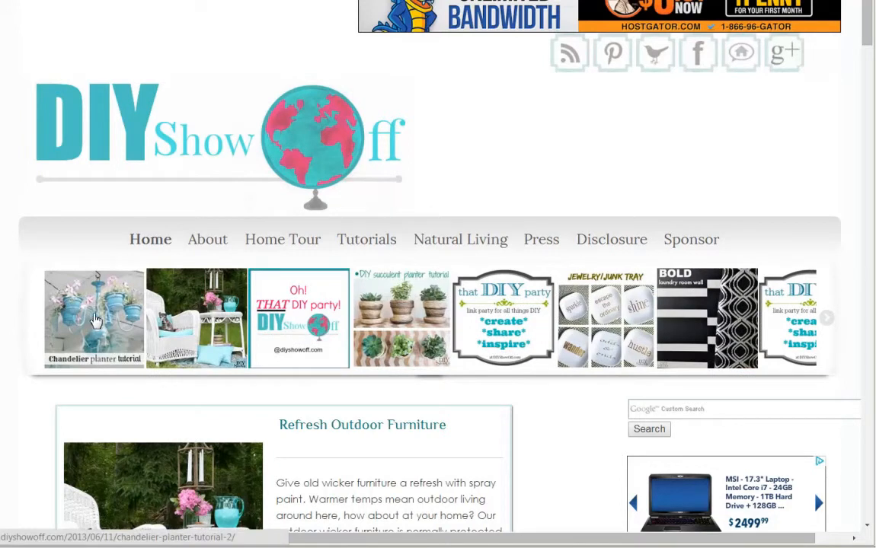
mouse_move(100, 323)
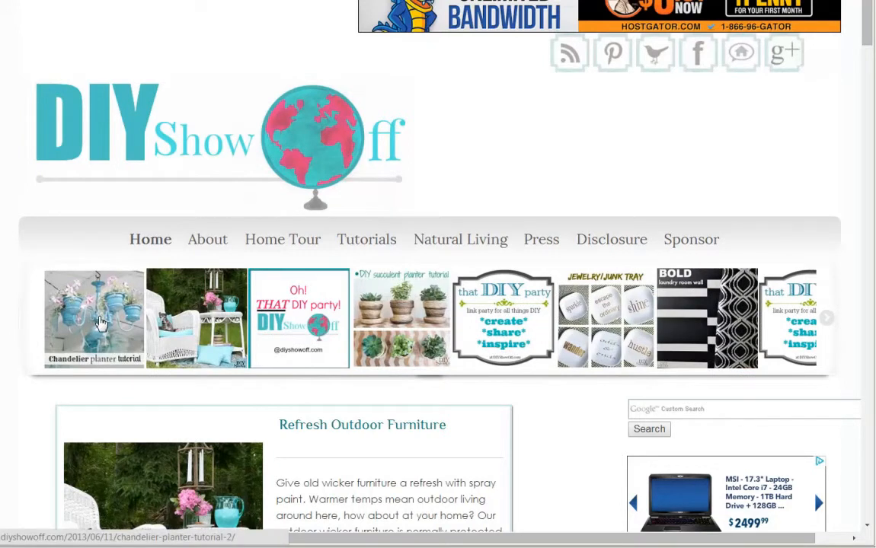
mouse_move(155, 326)
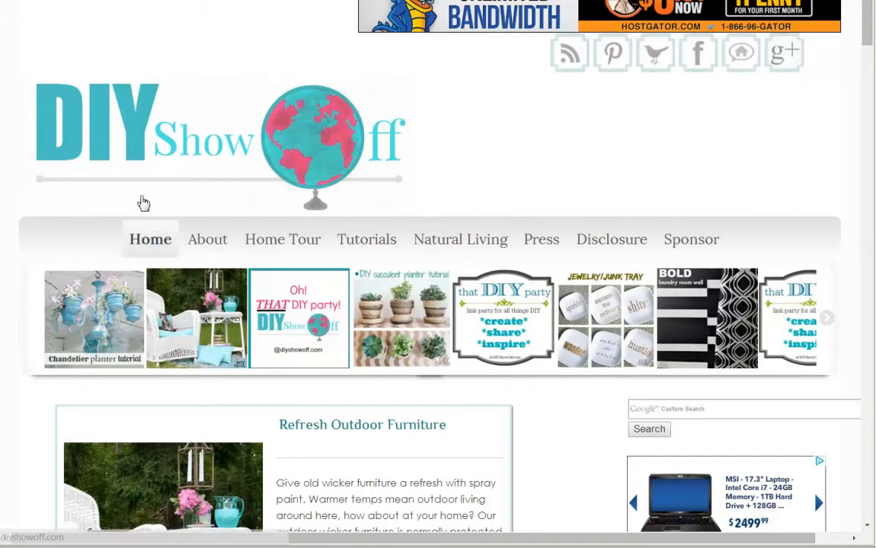
mouse_move(316, 186)
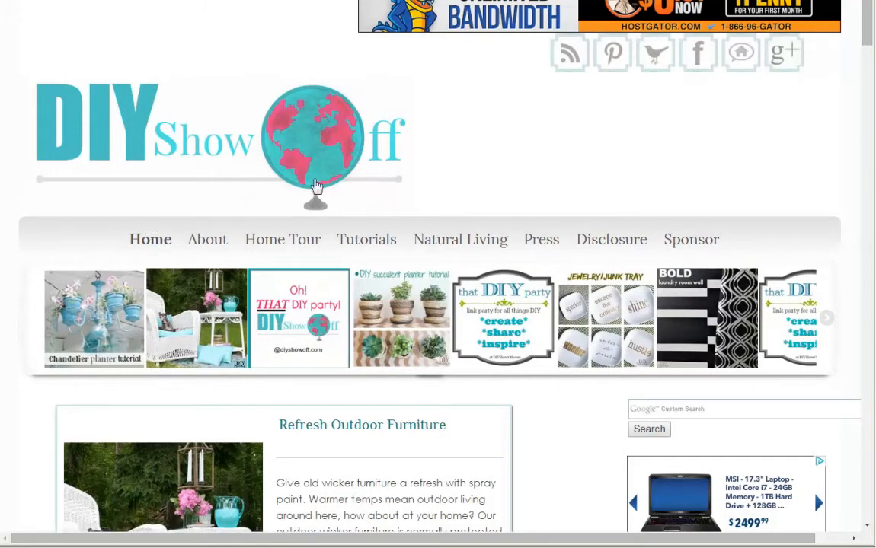
mouse_move(536, 134)
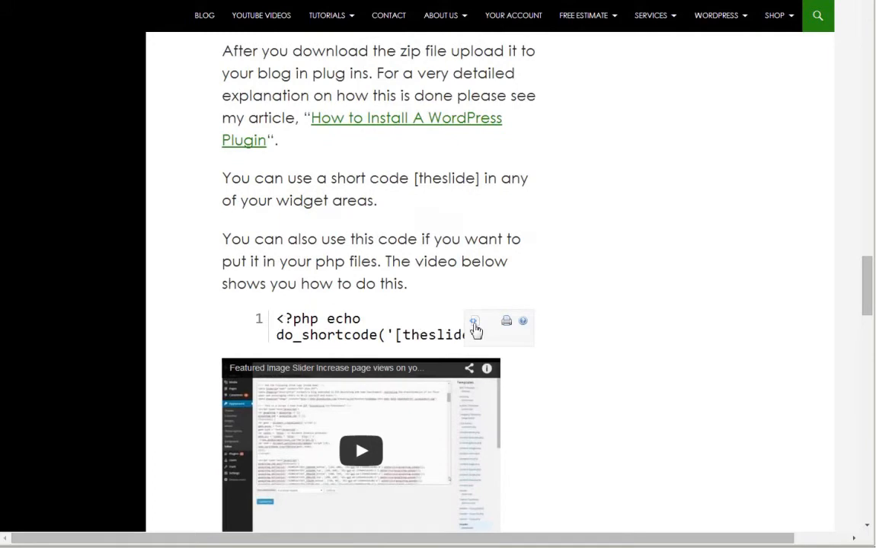
View the raw [theslide] PHP snippet as plain text in a popup.
left_click(474, 320)
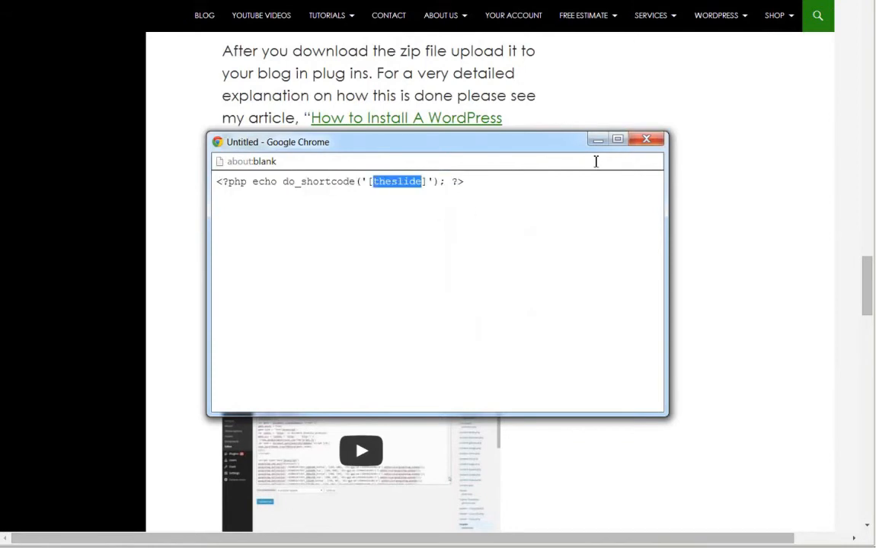
left_click(646, 139)
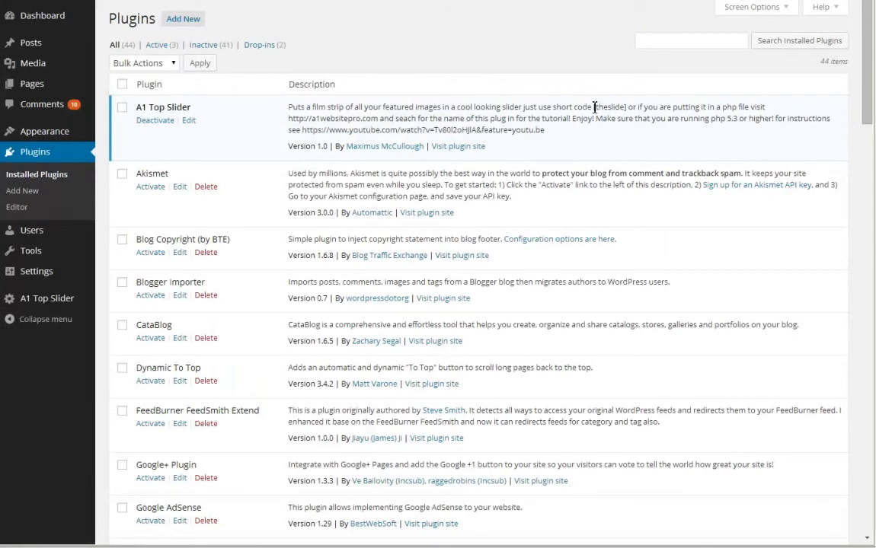
Highlight the theslide shortcode in the A1 Top Slider plugin description.
double_click(608, 107)
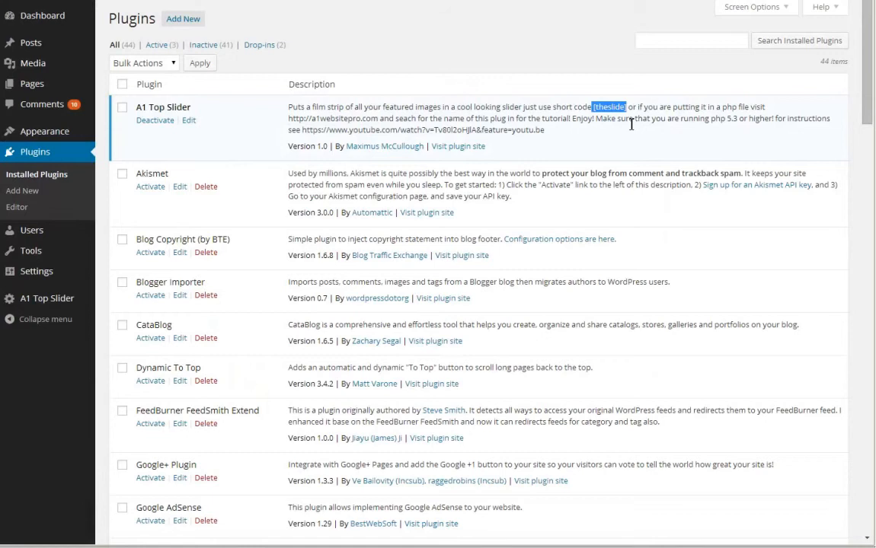
mouse_move(625, 151)
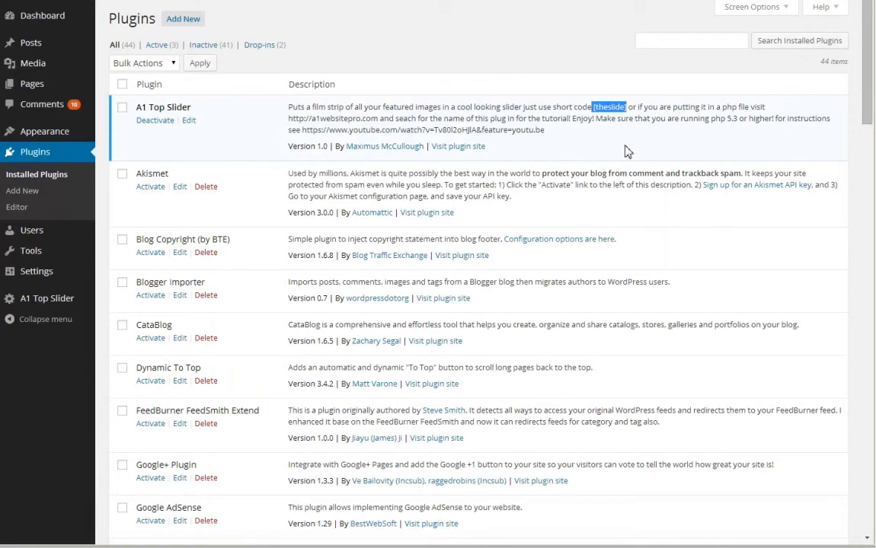
mouse_move(436, 98)
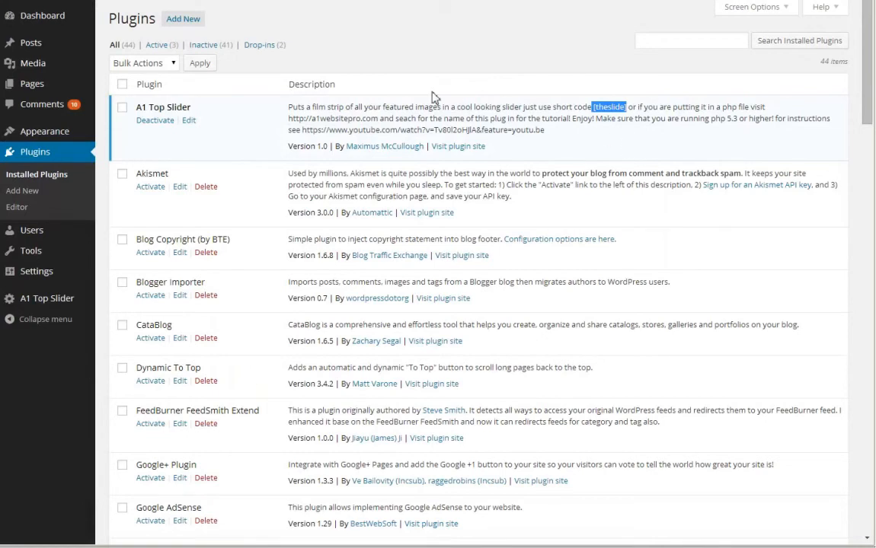